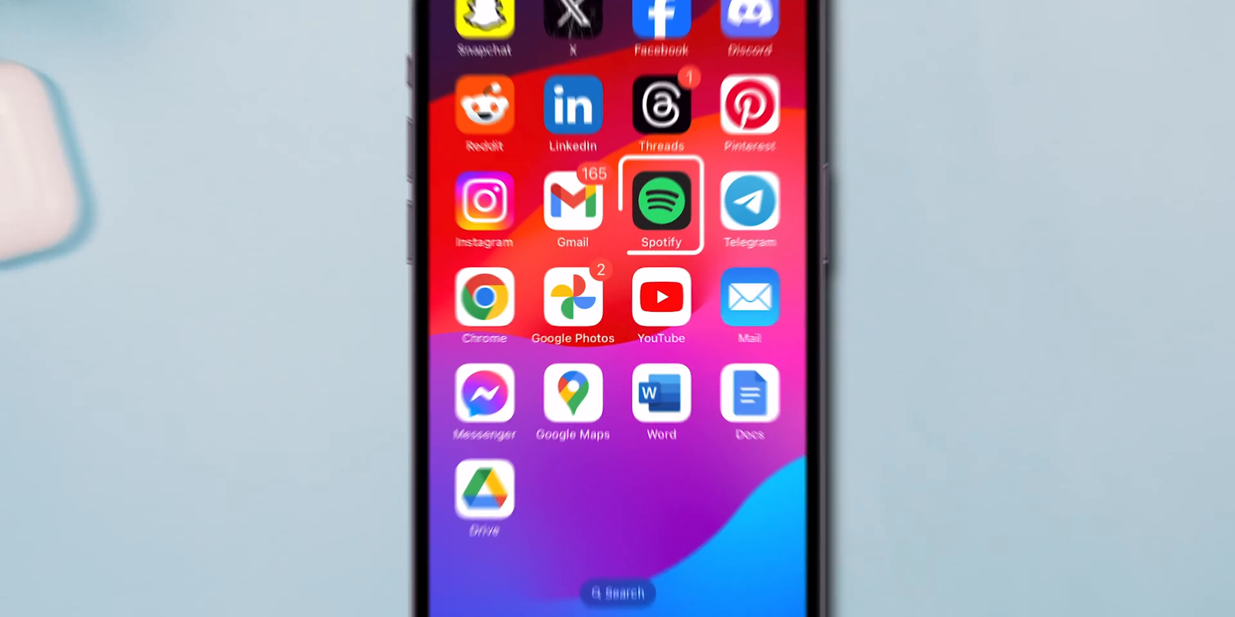
Launch Spotify from the iPhone home screen to reach its home feed
left_click(661, 206)
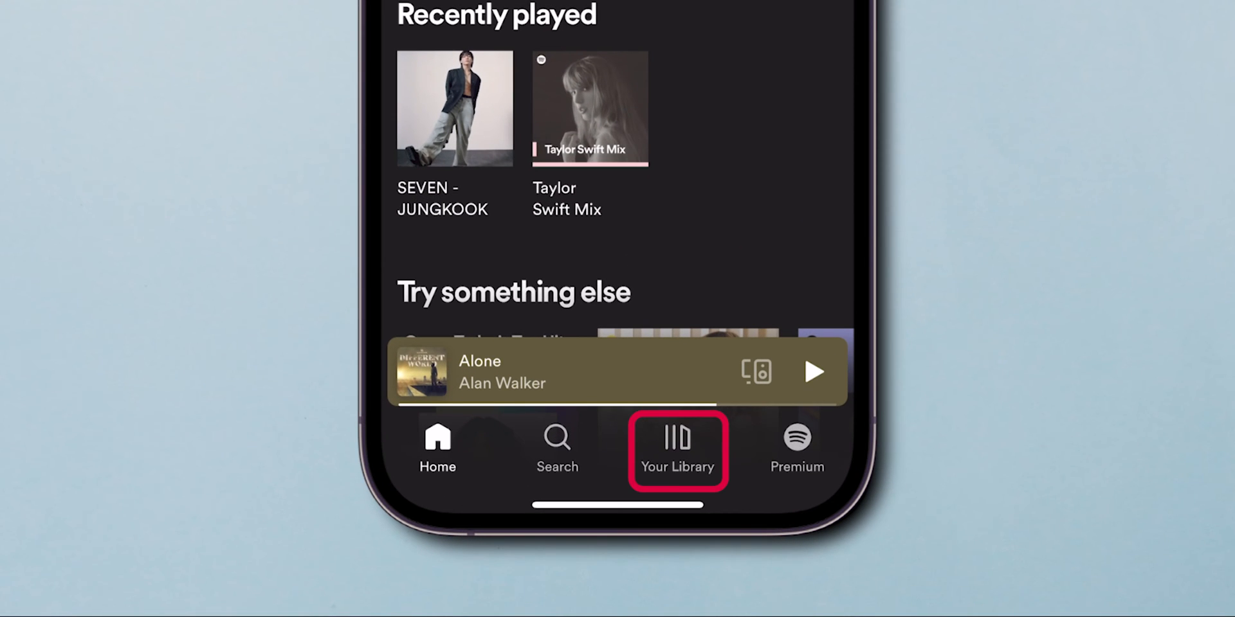
Go to Your Library and look through the 18 Liked Songs
left_click(677, 450)
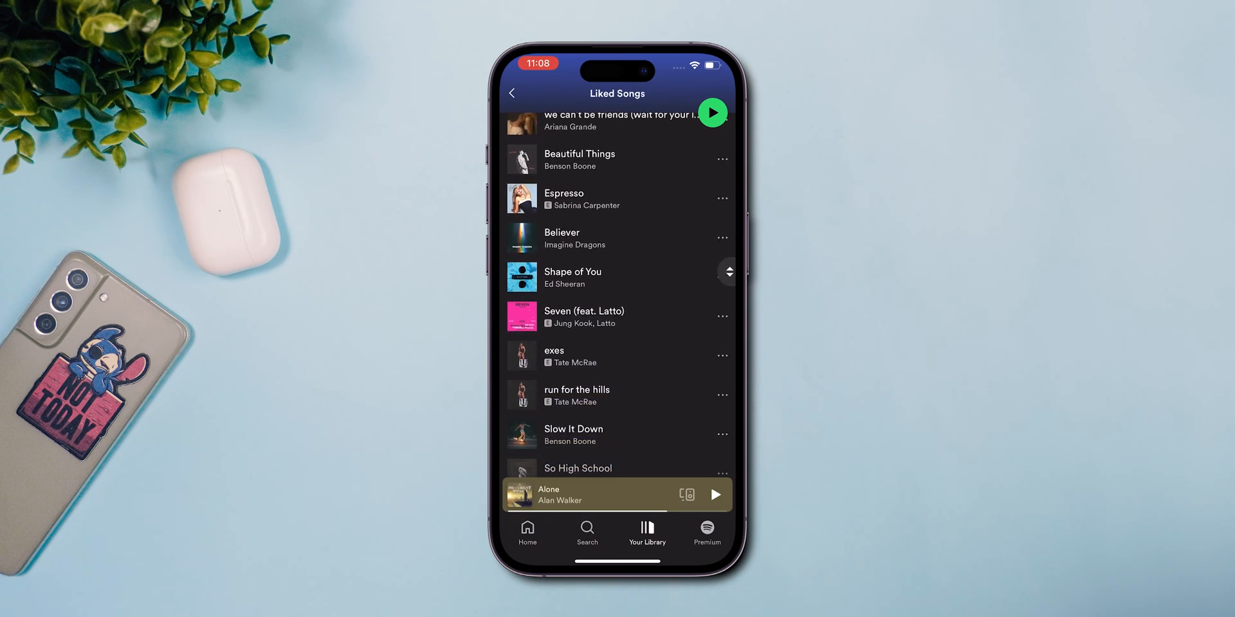
scroll("down", 3)
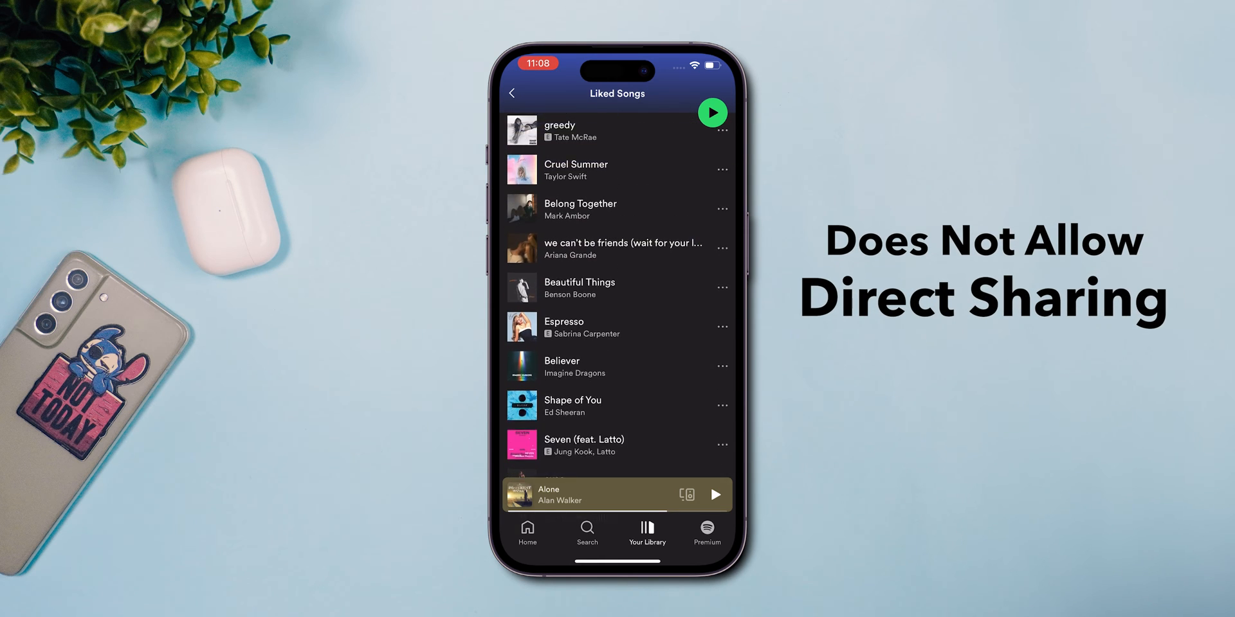
scroll("down", 3)
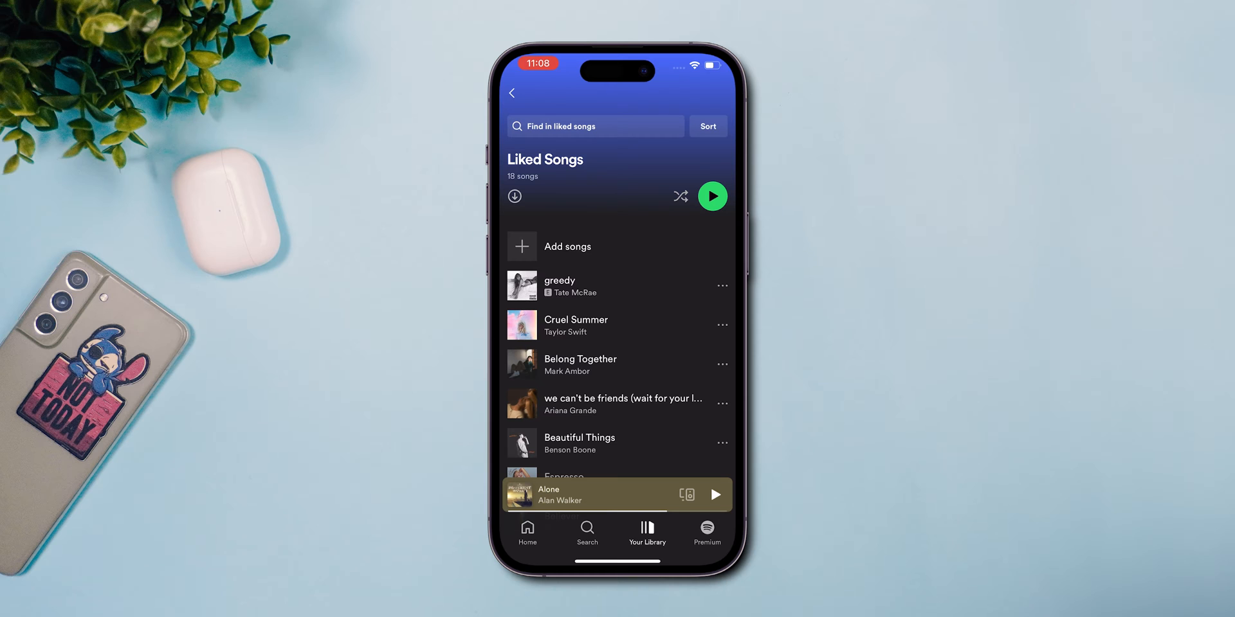
From the library, make a new empty playlist named 'Favourites'
left_click(512, 92)
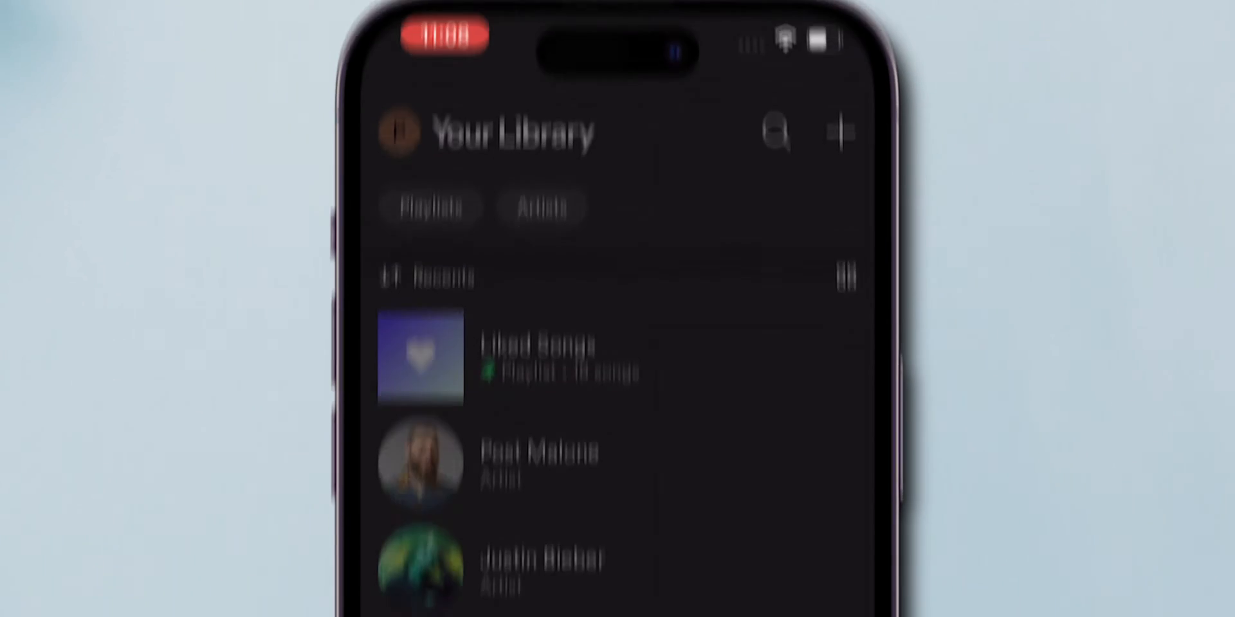
scroll("down", 3)
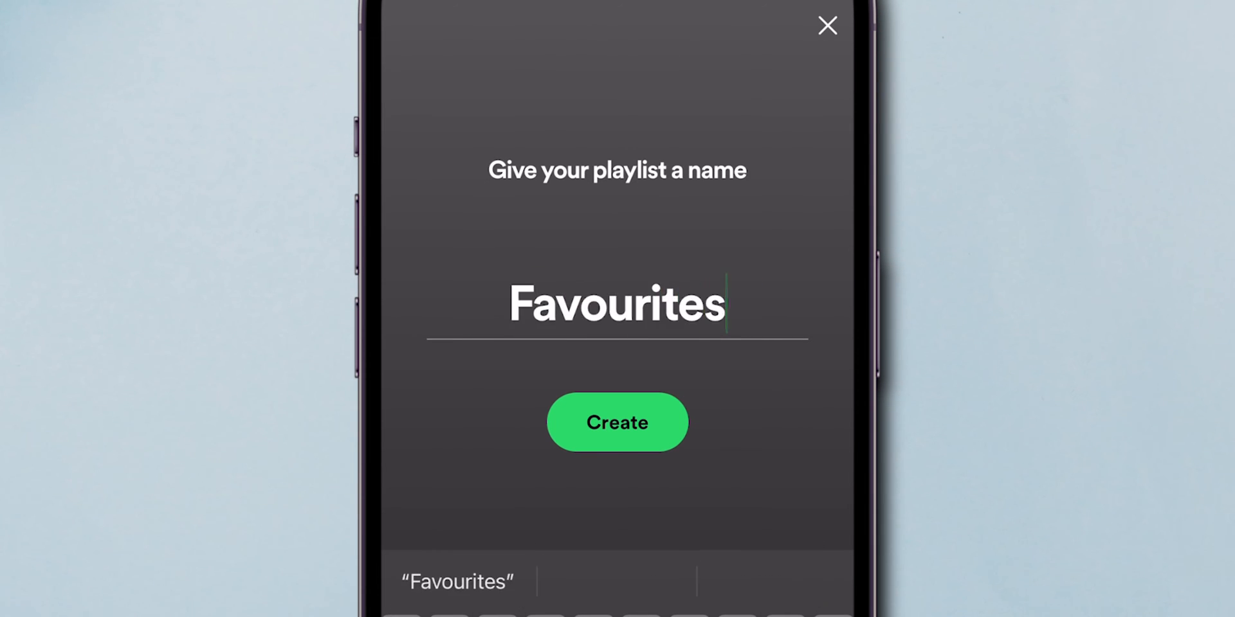
left_click(617, 422)
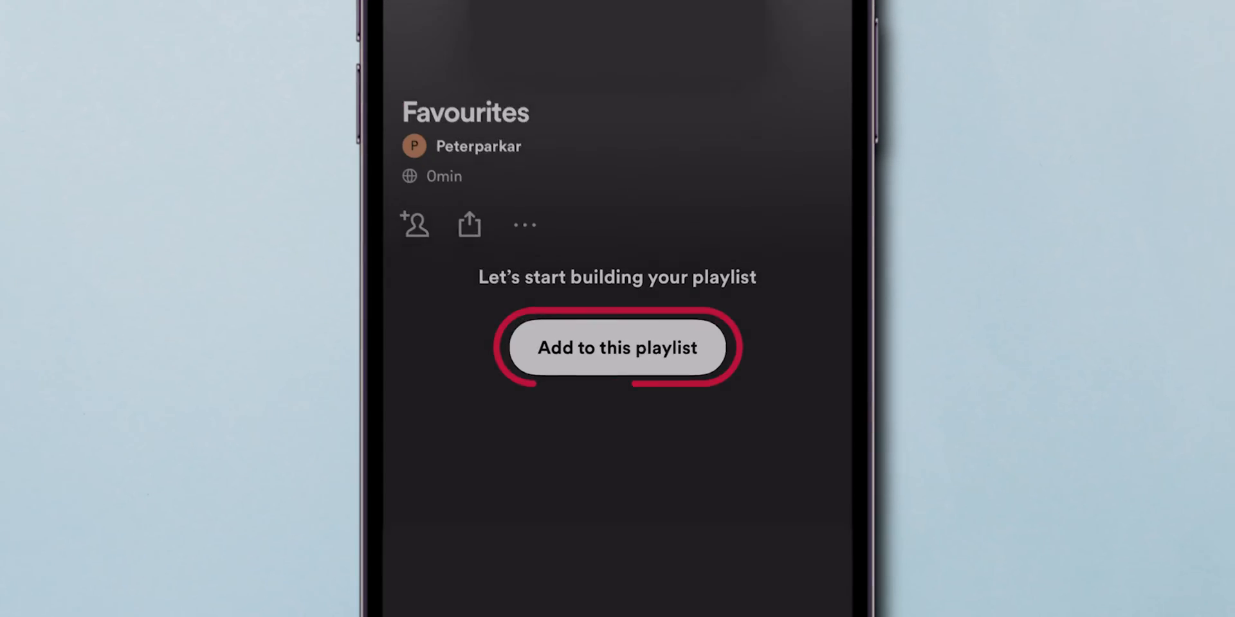
Fill Favourites with the liked songs, starting with greedy, about 55 minutes total
left_click(618, 347)
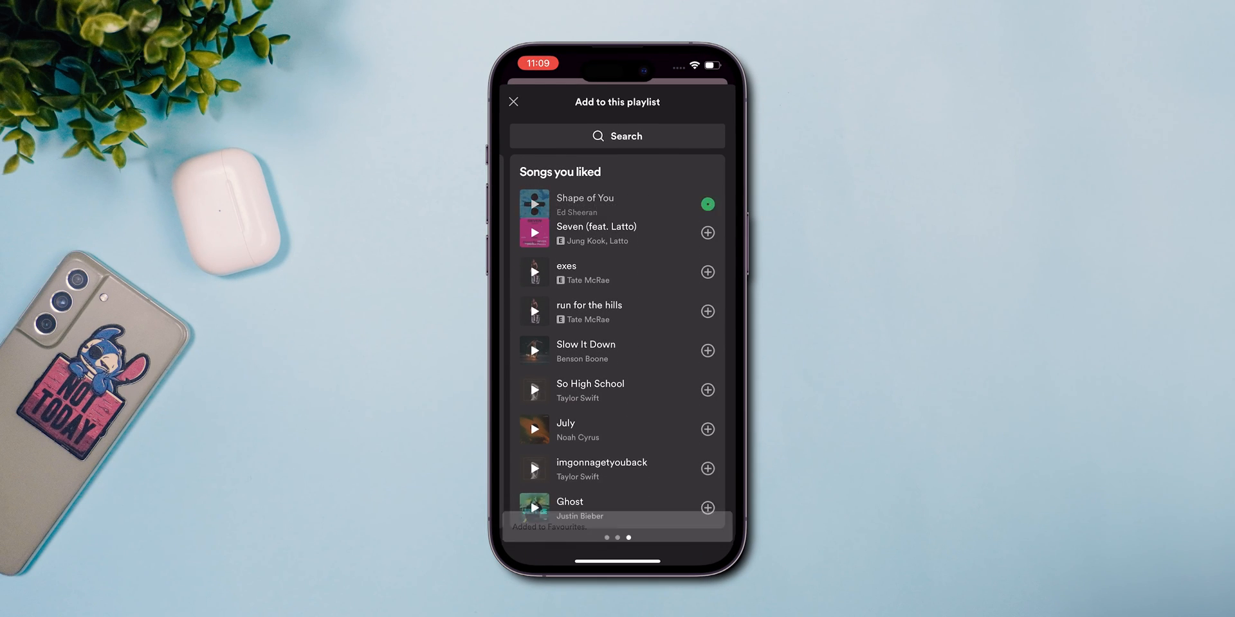
scroll("down", 3)
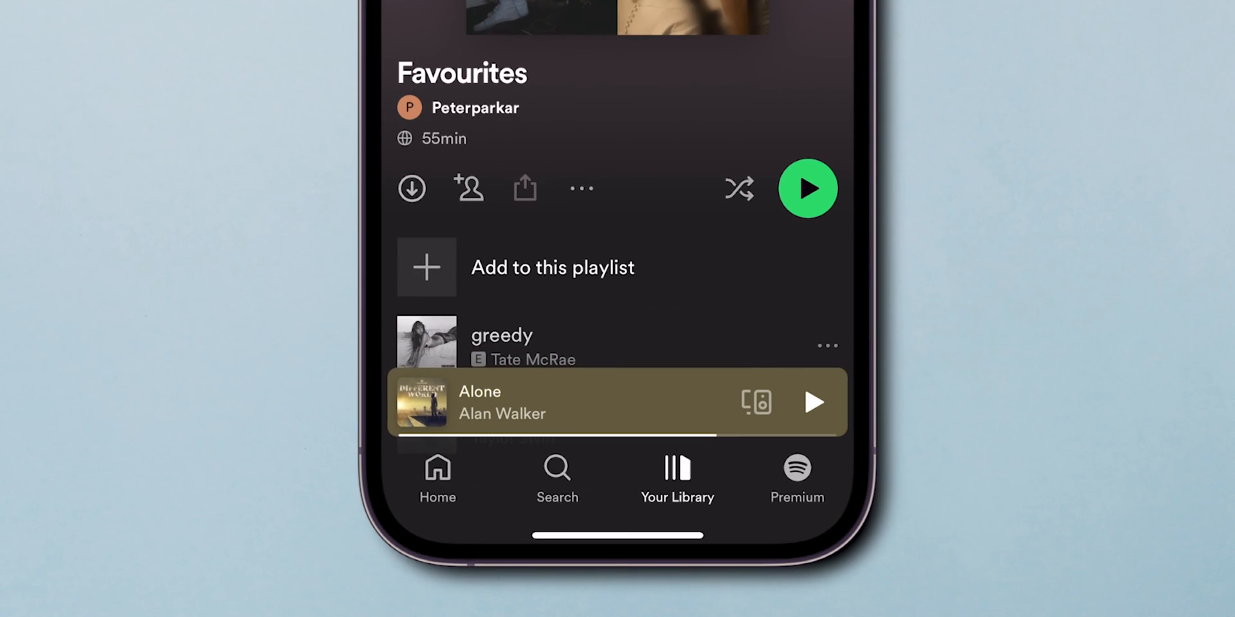
Bring up the Favourites share sheet with Copy link and social apps
left_click(525, 187)
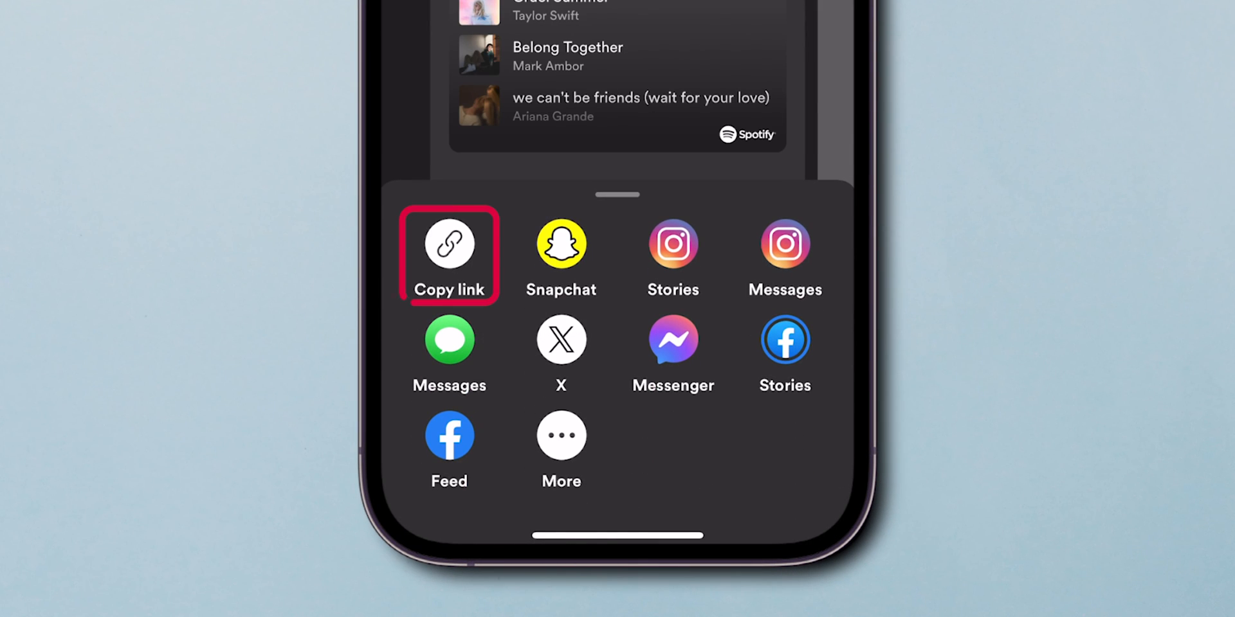